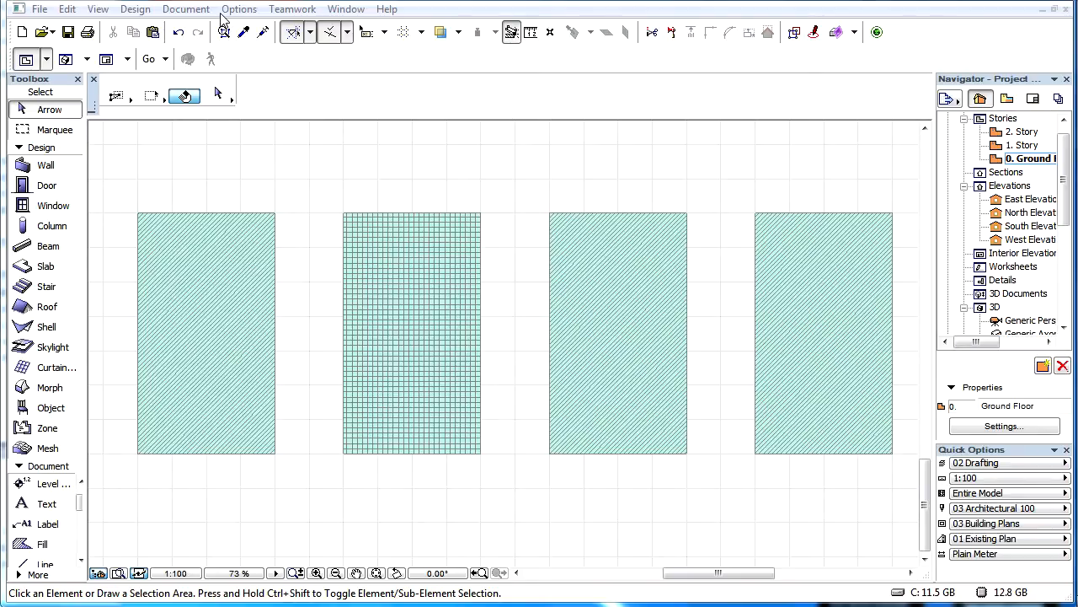
Reach the Building Materials attribute settings from the Options menu
click(239, 11)
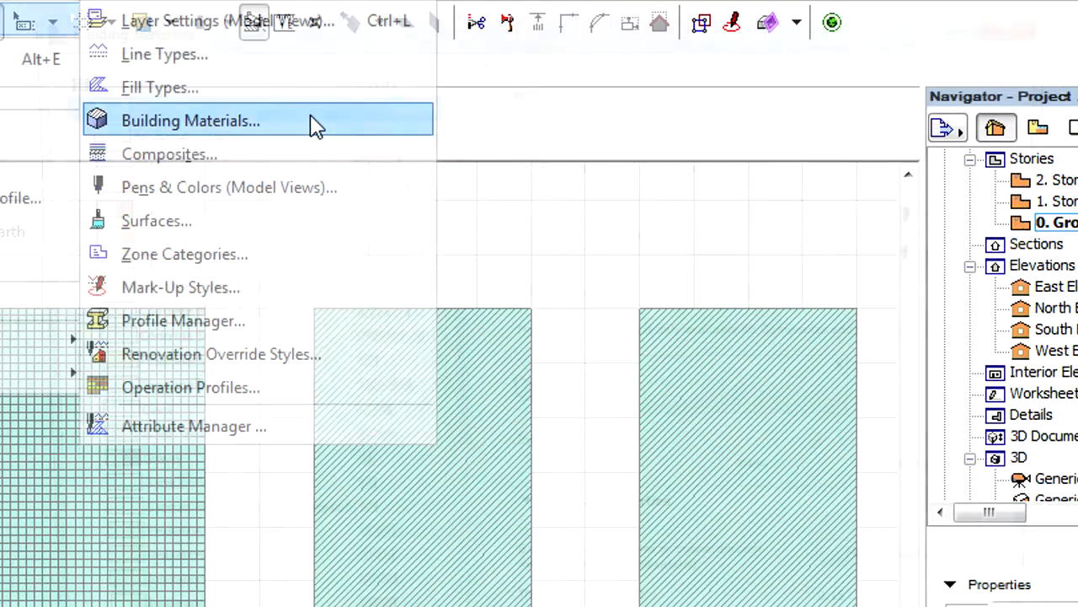
click(190, 122)
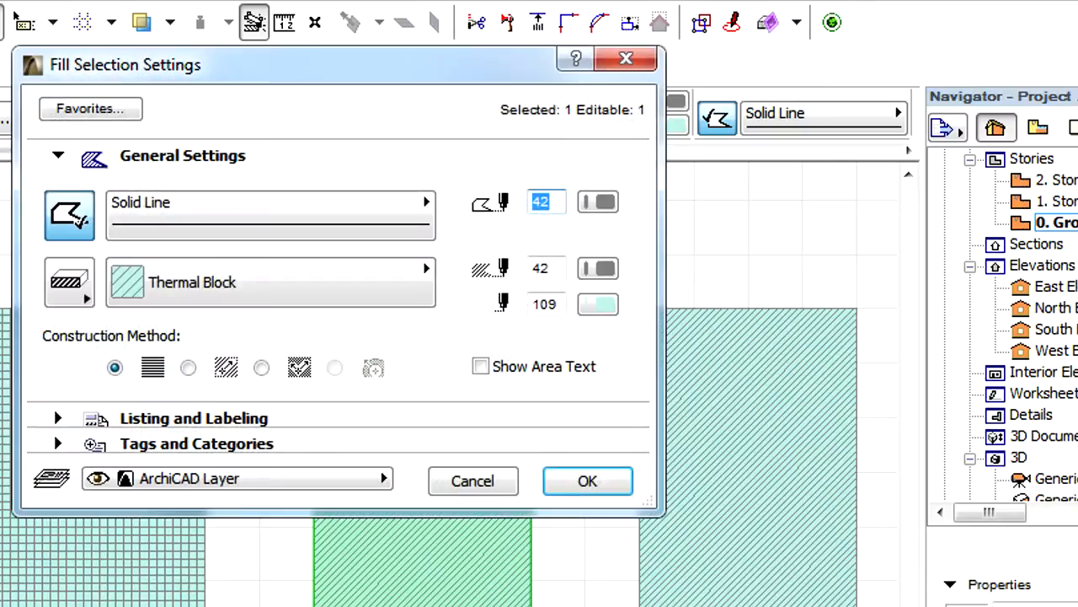
Reveal the fill's Tags and Categories: ID SFI-001, renovation status Existing
click(57, 443)
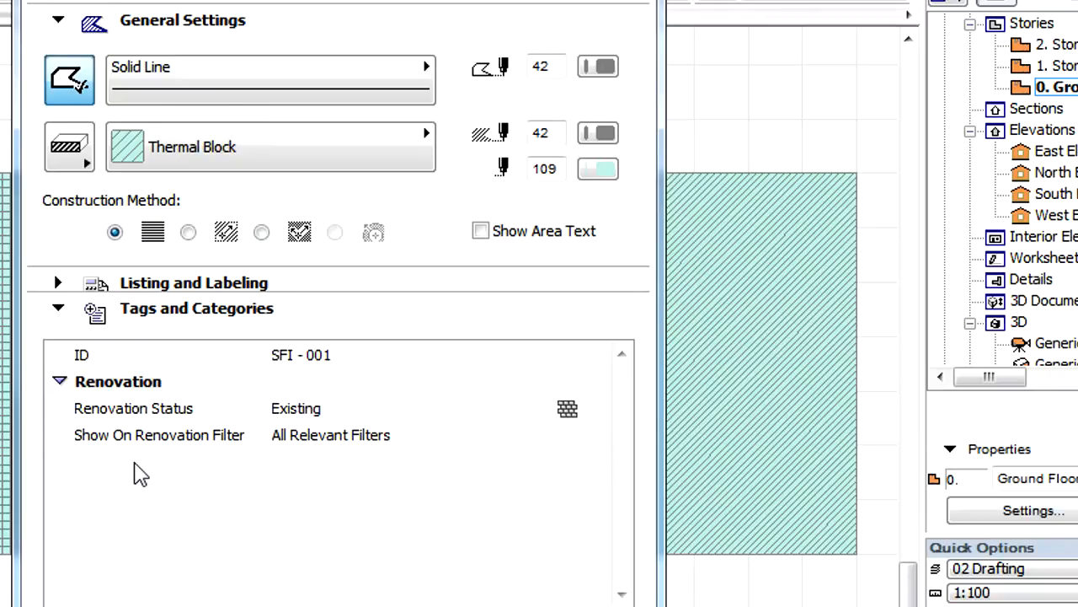
mouse_move(93, 209)
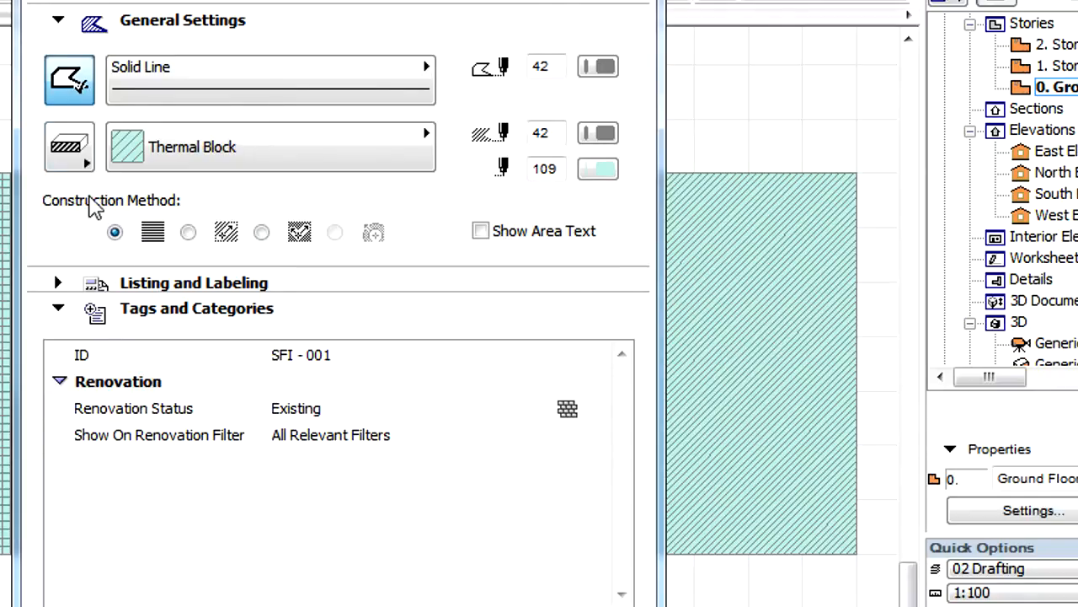
Make the fill a Cut Fill - Building Material using Masonry Block - Structural
click(69, 146)
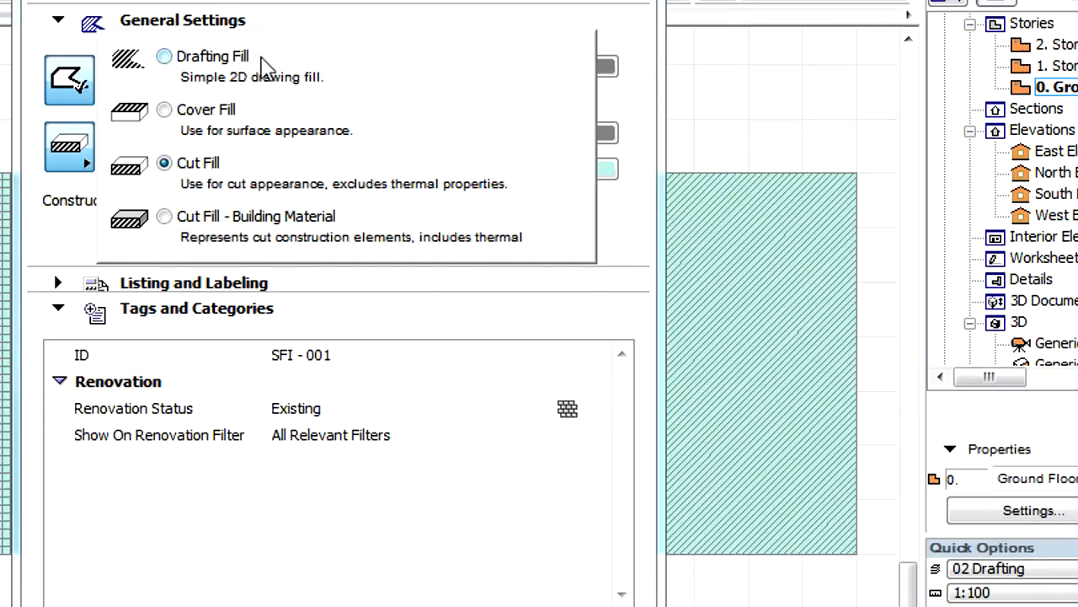
click(166, 55)
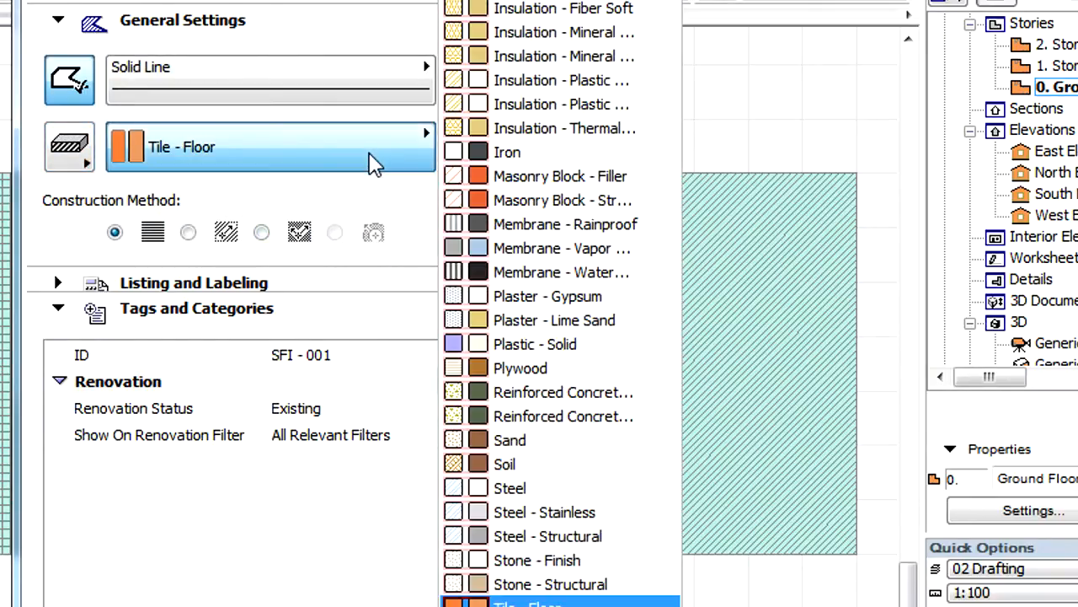
click(563, 199)
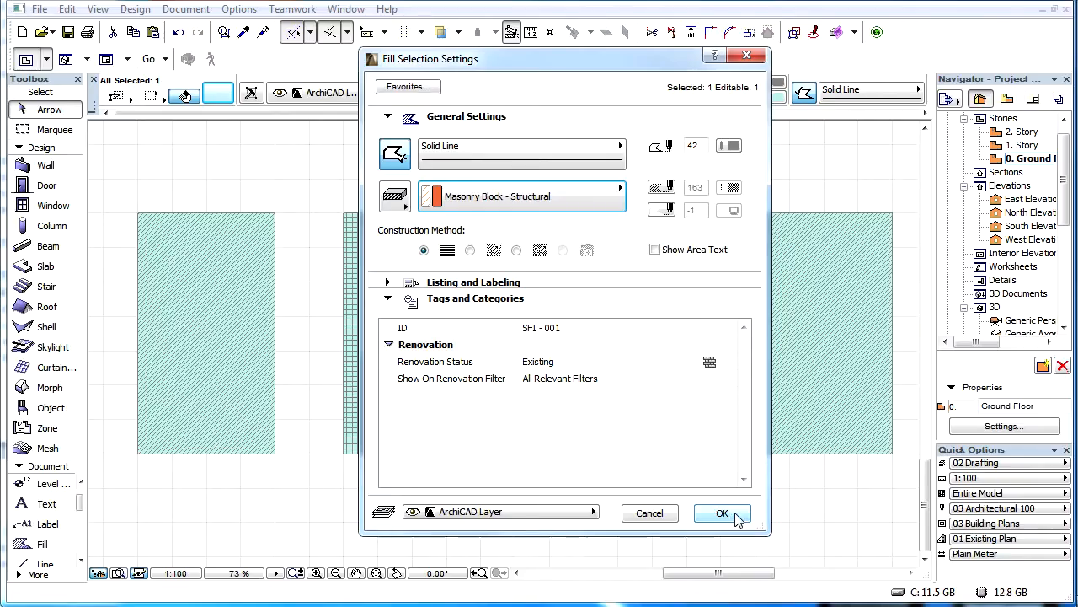
Confirm the masonry fill, then switch the third fill to a building-material cut fill (Glass)
click(721, 512)
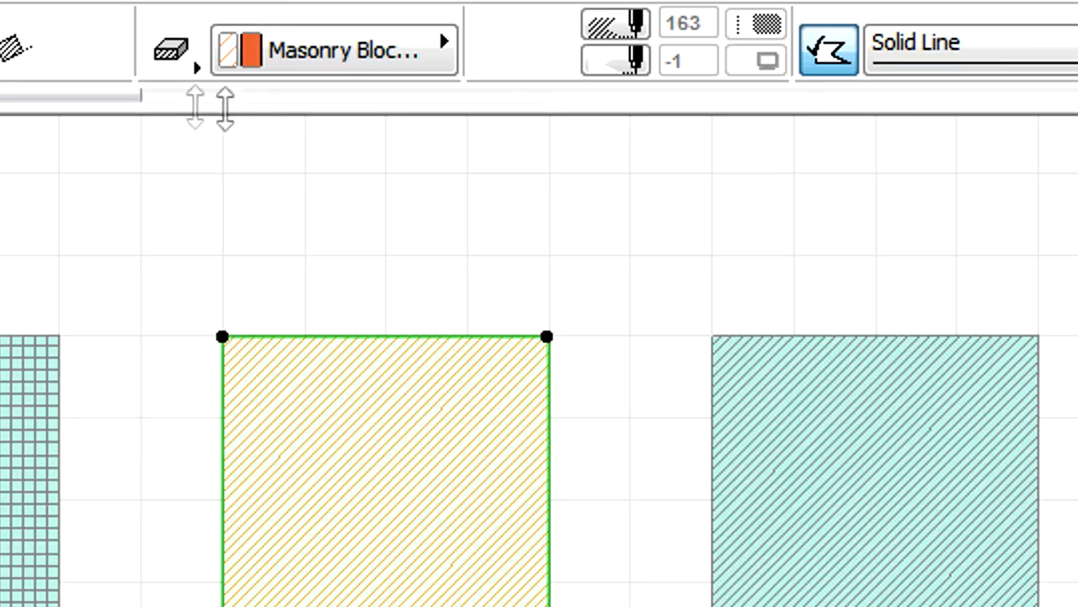
mouse_move(324, 104)
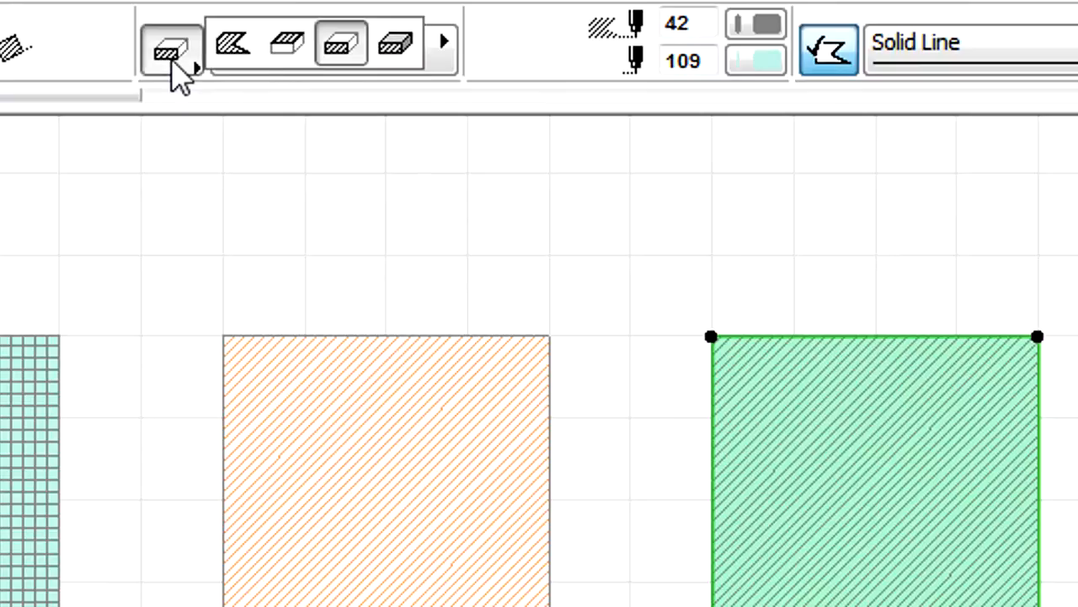
click(171, 47)
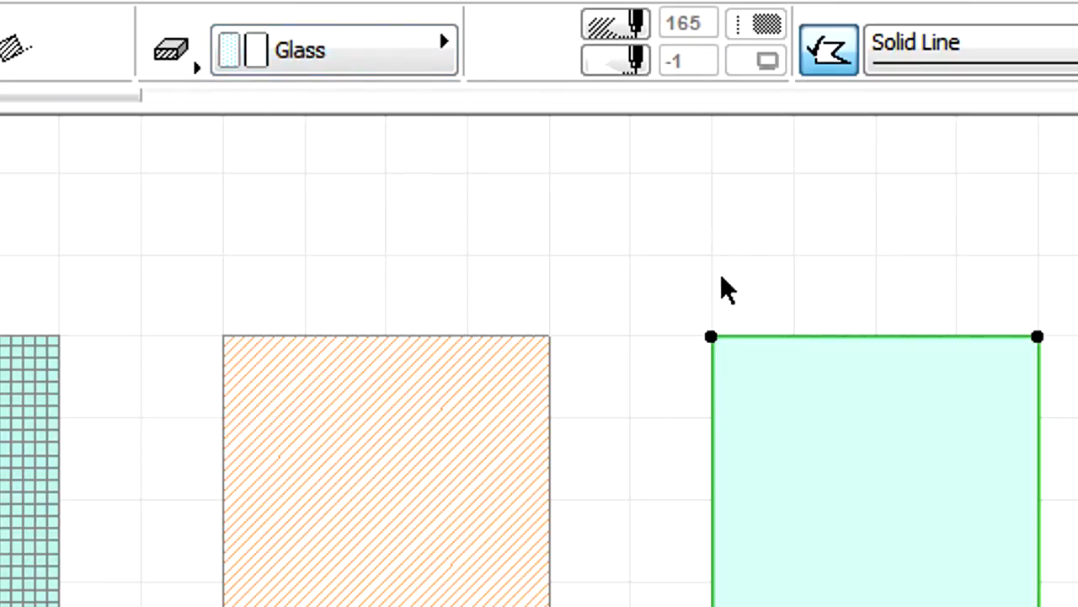
mouse_move(340, 179)
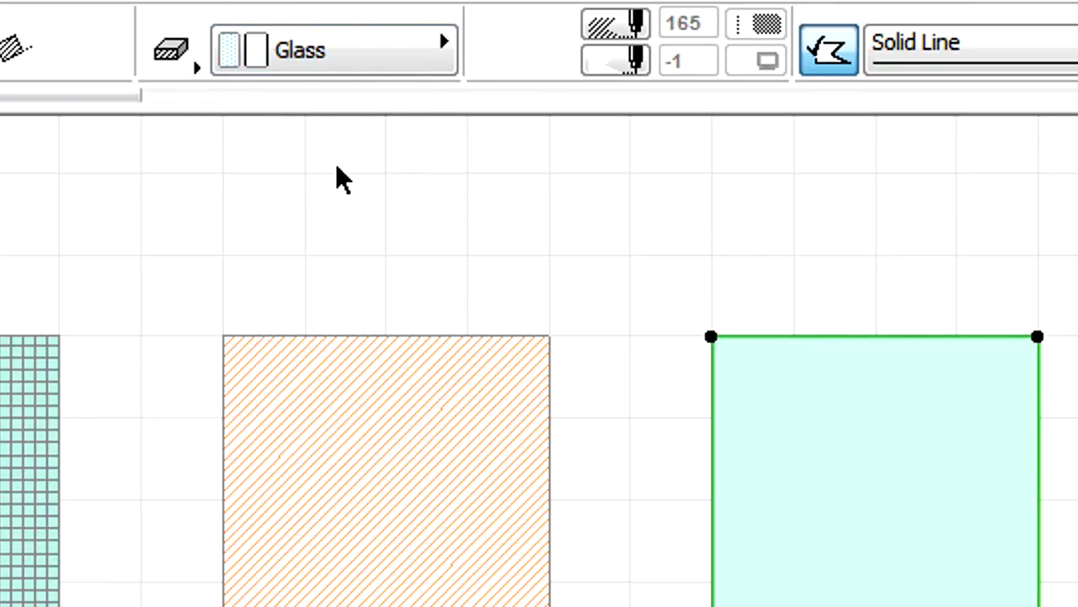